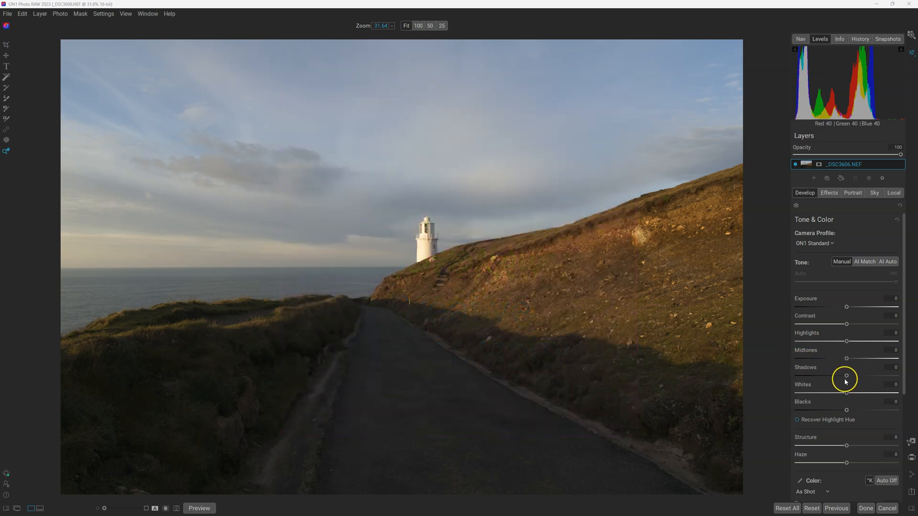
- Set exposure to -0.45, highlights -38, midtones 33 and shadows 23 in Tone & Color
drag(845, 377, 864, 376)
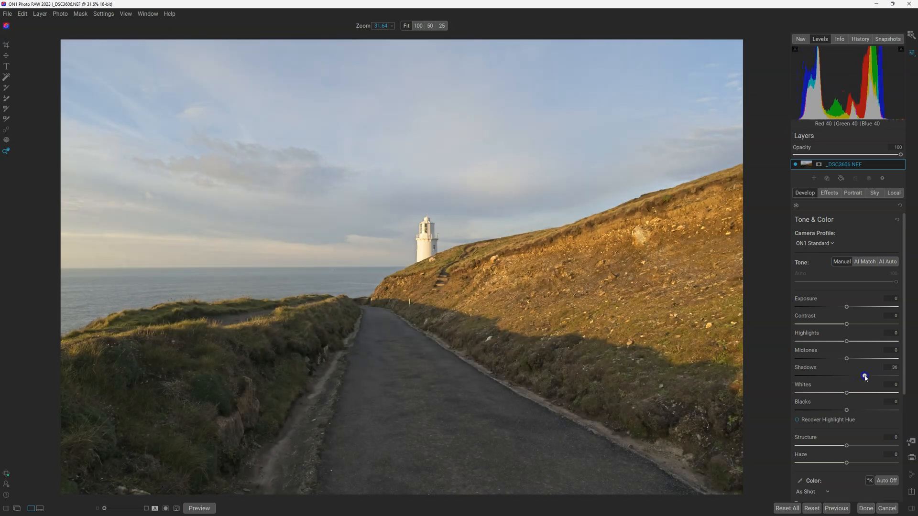
drag(865, 377, 868, 376)
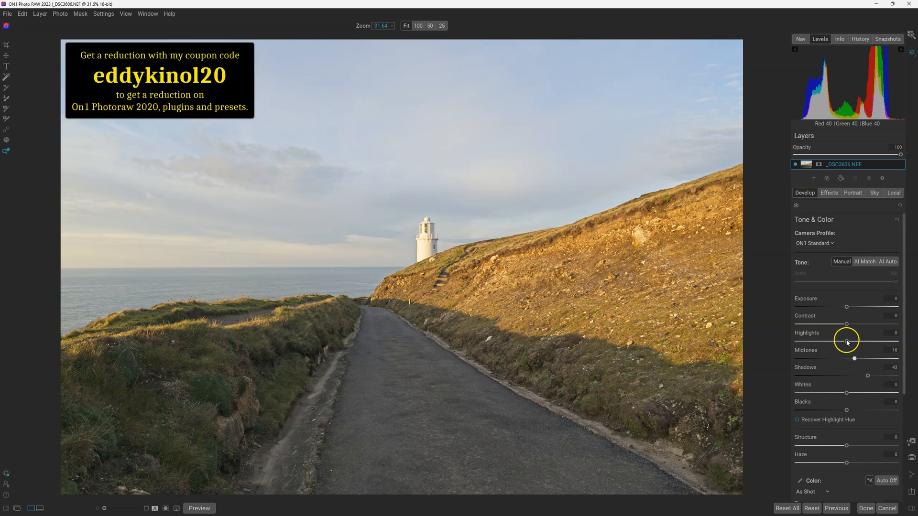
drag(847, 341, 828, 341)
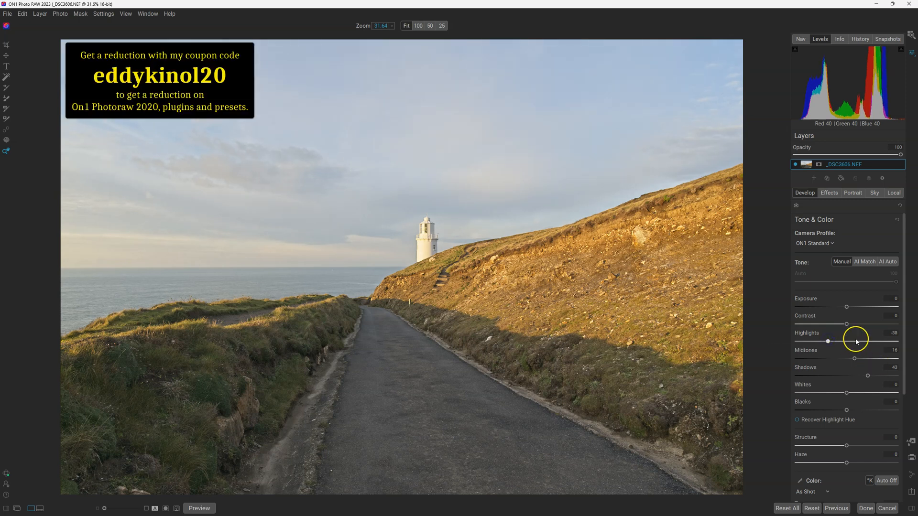
mouse_move(537, 246)
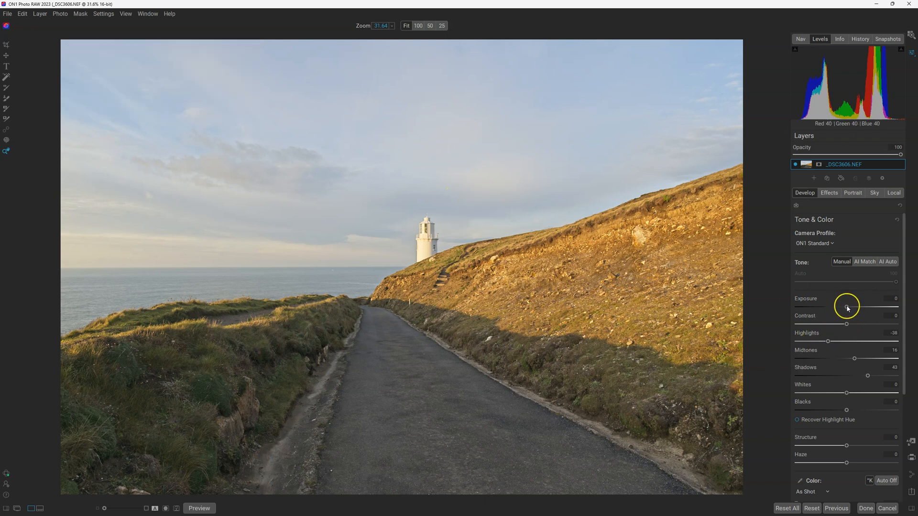
drag(848, 307, 842, 307)
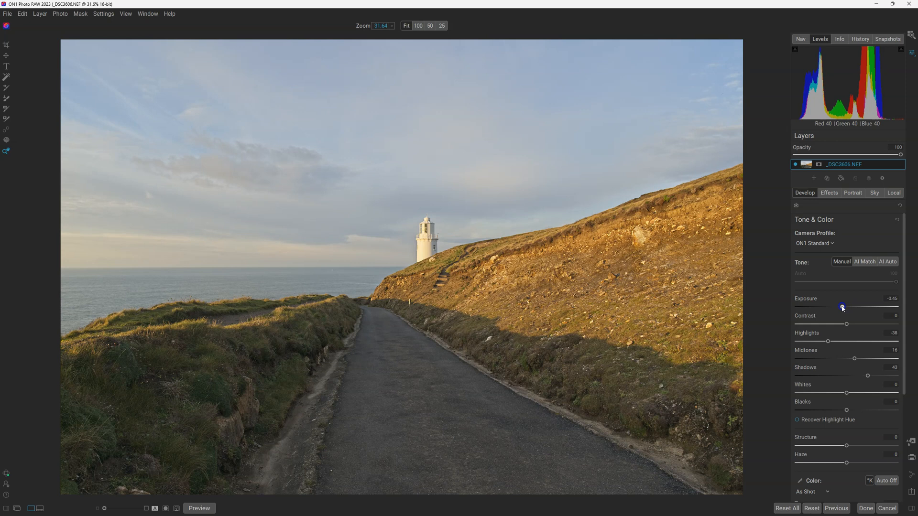
mouse_move(866, 376)
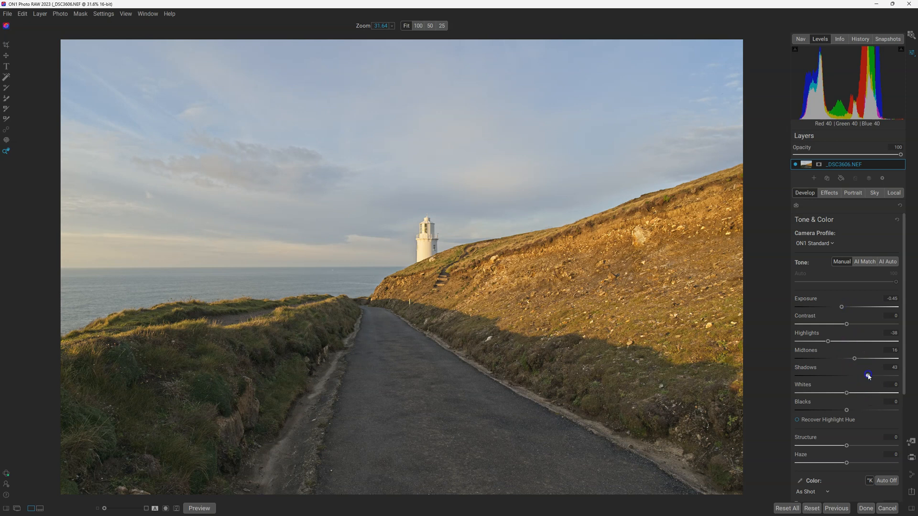
drag(868, 375, 858, 375)
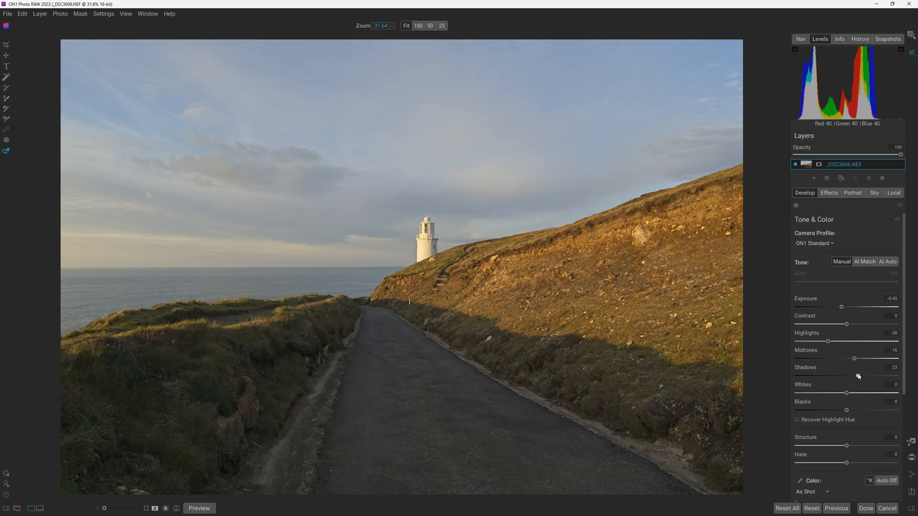
mouse_move(855, 366)
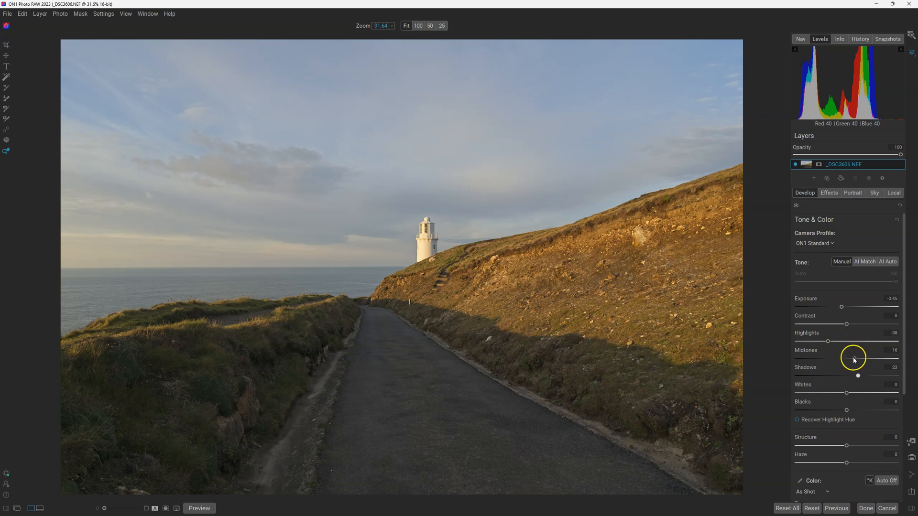
drag(853, 357, 862, 357)
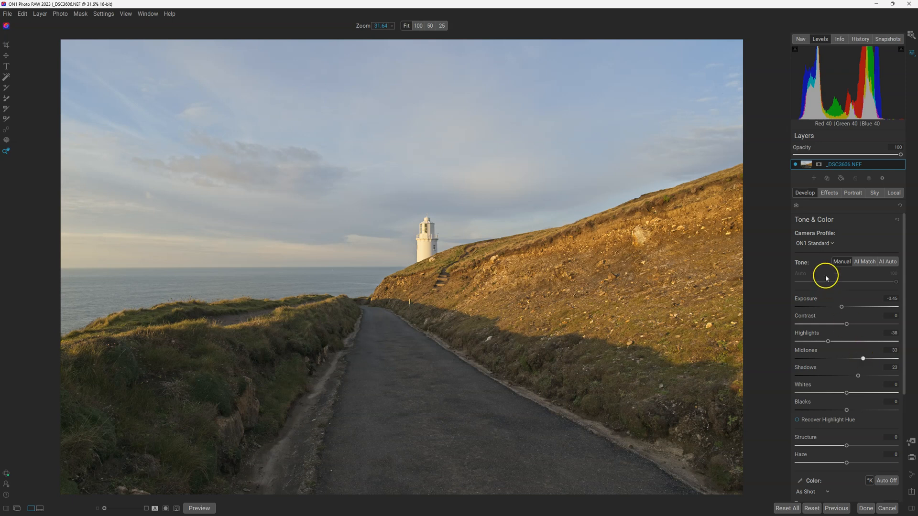
mouse_move(834, 276)
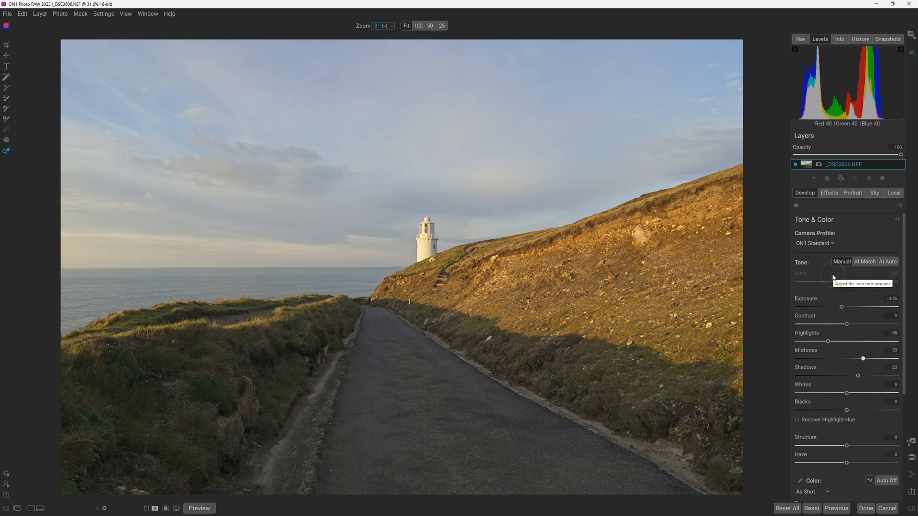
mouse_move(829, 193)
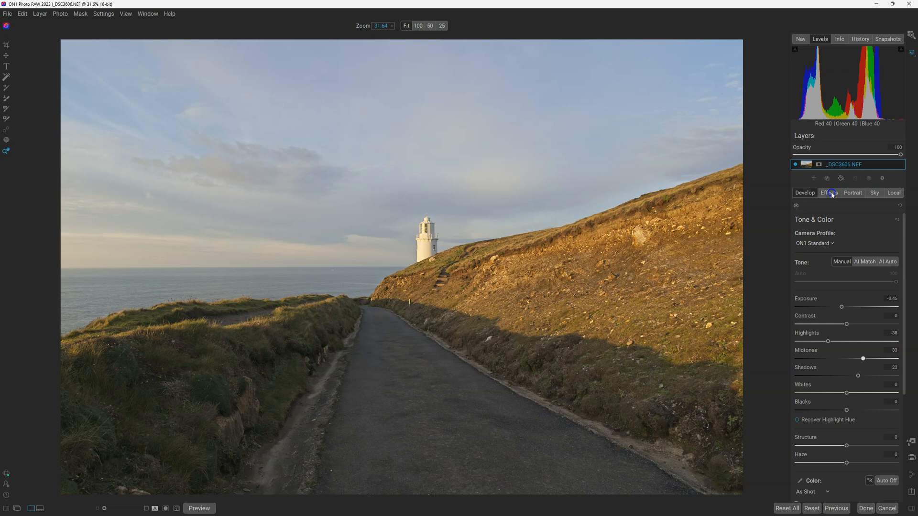
- Add a Curves filter to the lighthouse layer from the Effects filter browser
click(829, 193)
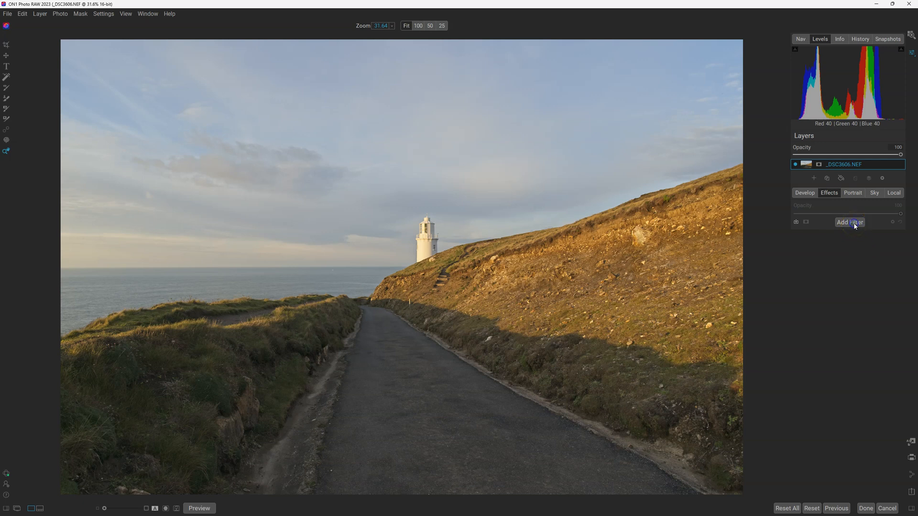
click(850, 222)
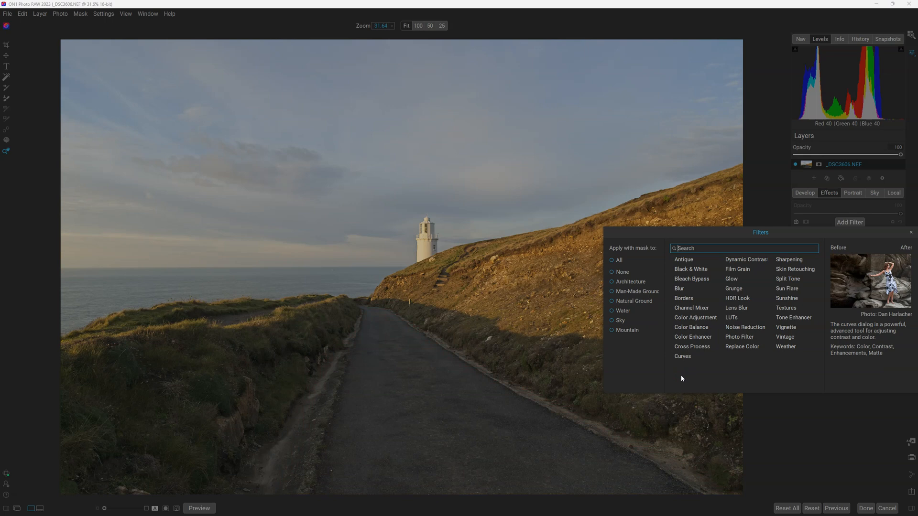
click(683, 356)
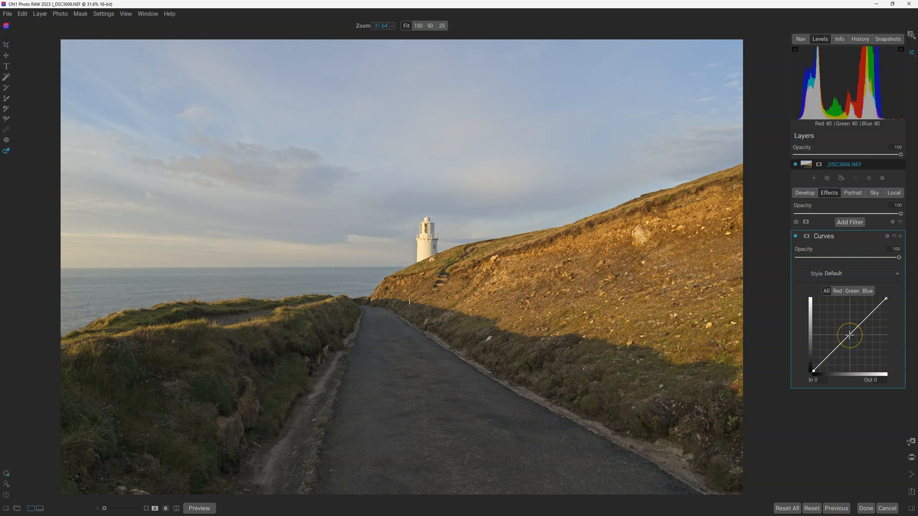
- Place a lower point on the curve and pull it down to darken shadows
drag(850, 335, 826, 362)
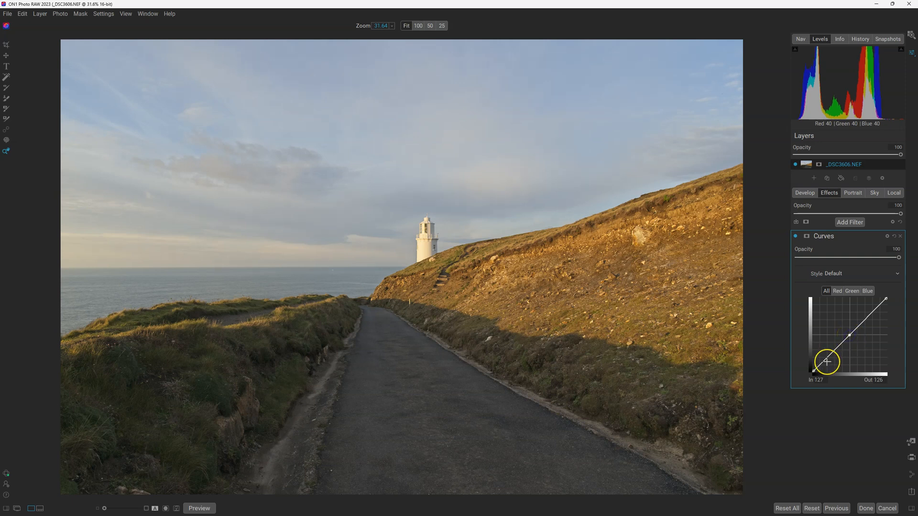
drag(827, 362, 829, 354)
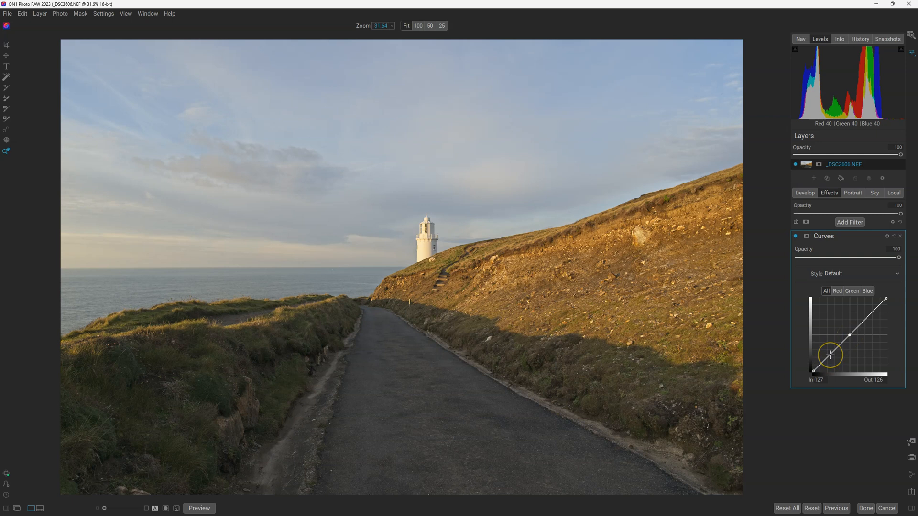
drag(829, 354, 832, 358)
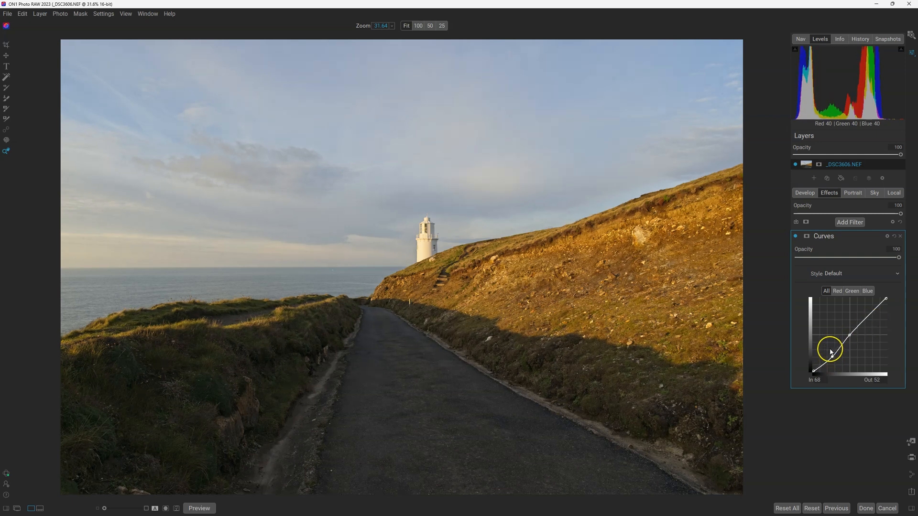
- Raise an upper curve point to lift highlights, then toggle the filter to compare
drag(829, 351, 867, 318)
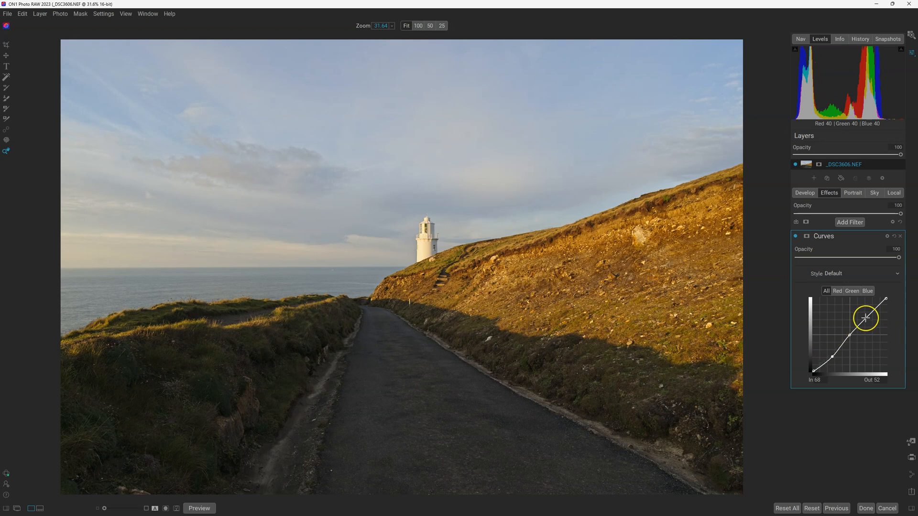
drag(866, 318, 865, 316)
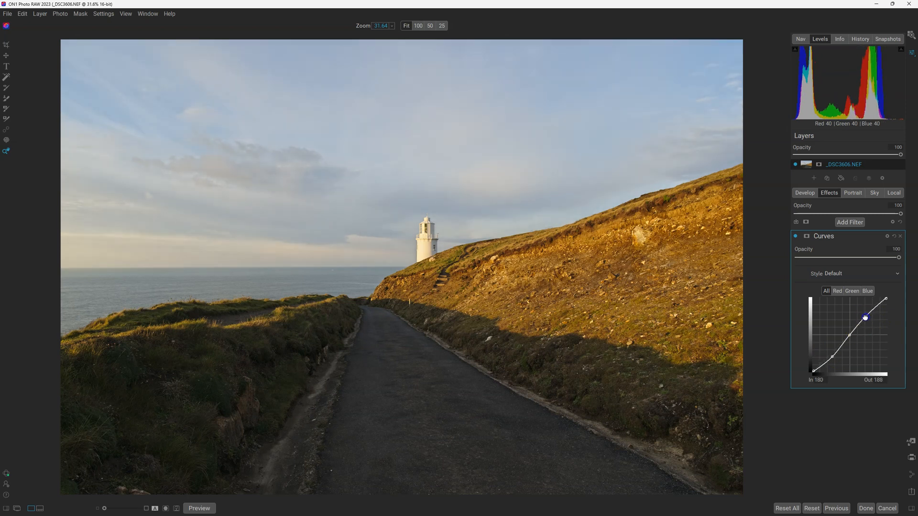
drag(866, 317, 865, 310)
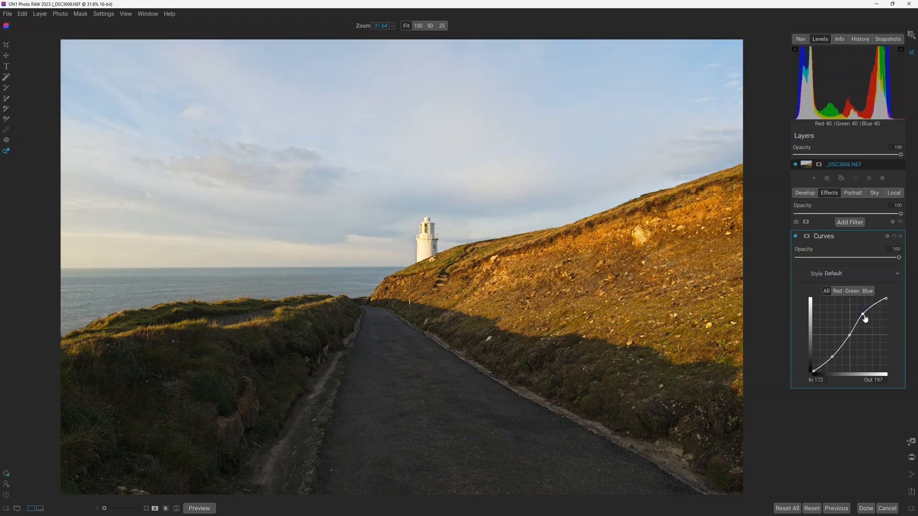
drag(866, 318, 864, 315)
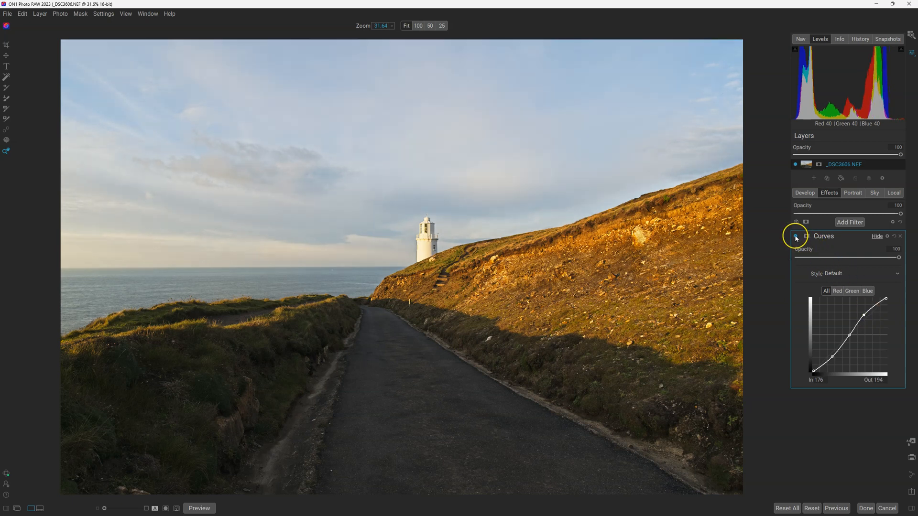
click(796, 236)
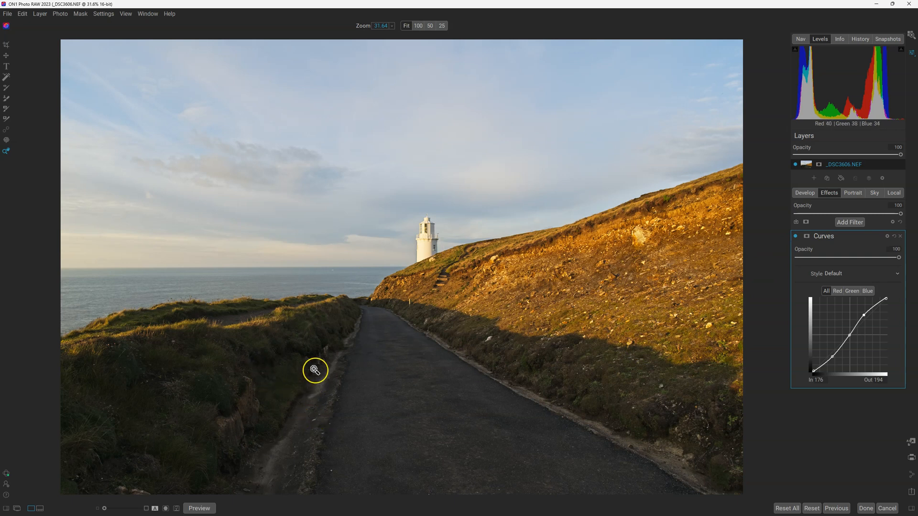
mouse_move(541, 306)
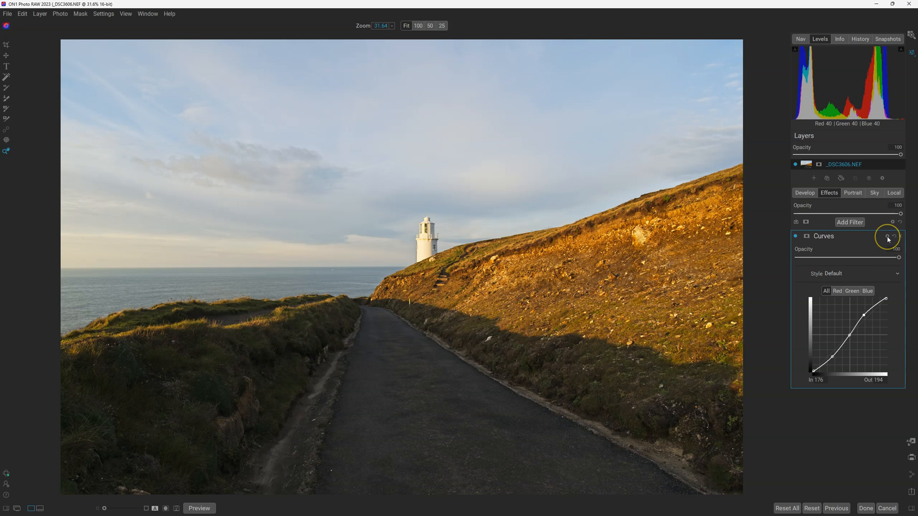
mouse_move(886, 236)
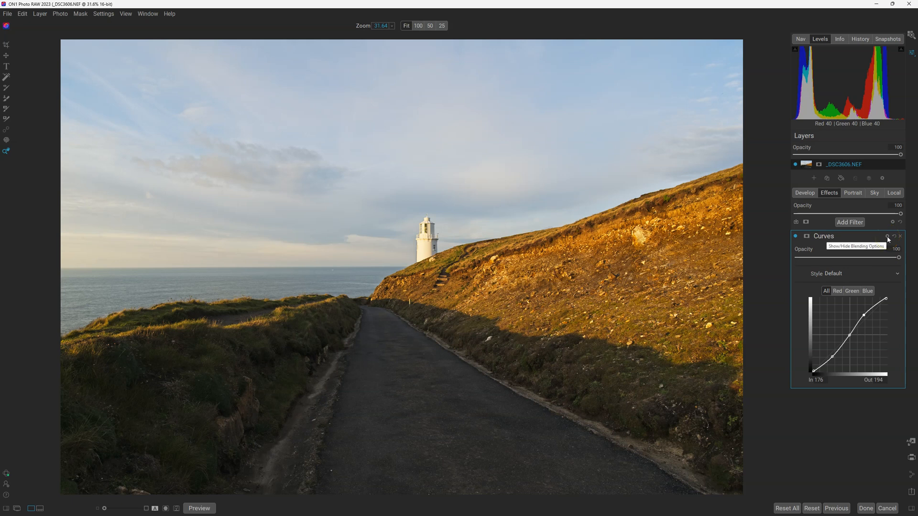
- Set the Curves filter blend mode to Luminosity and toggle it off and on to compare
click(886, 236)
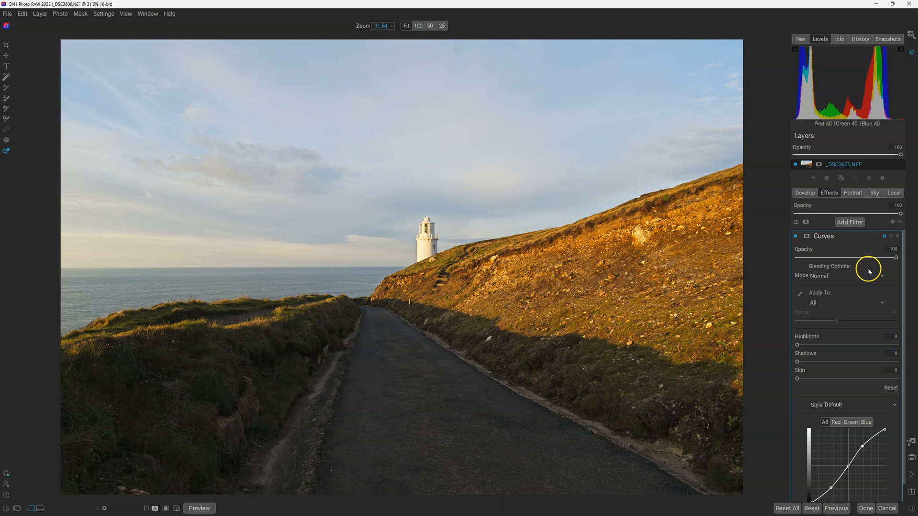
mouse_move(846, 281)
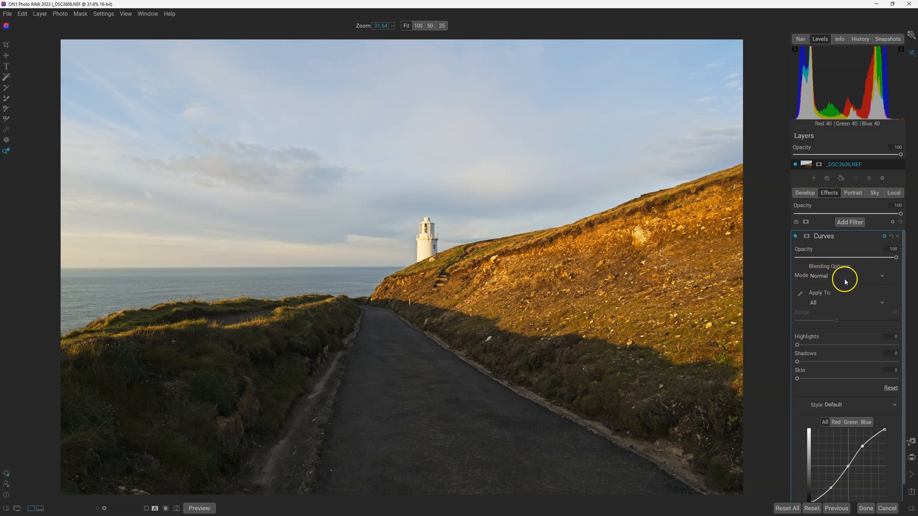
mouse_move(846, 276)
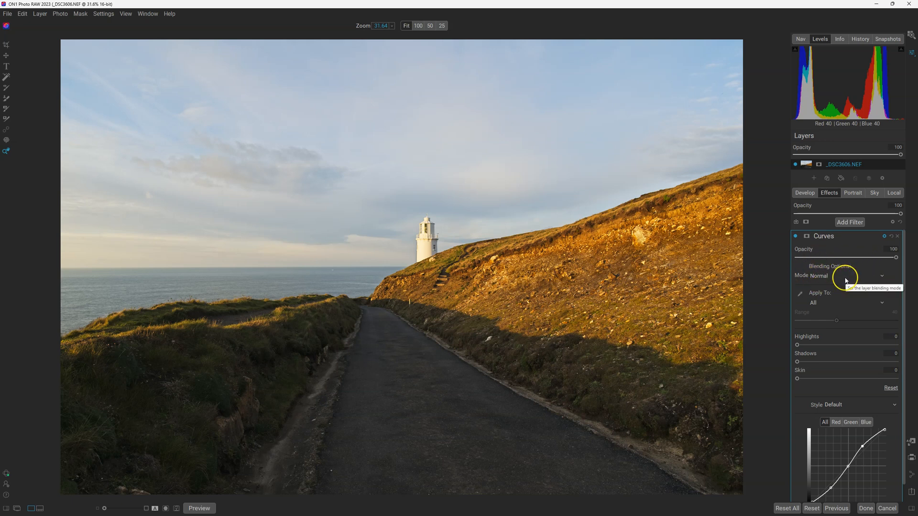
click(882, 276)
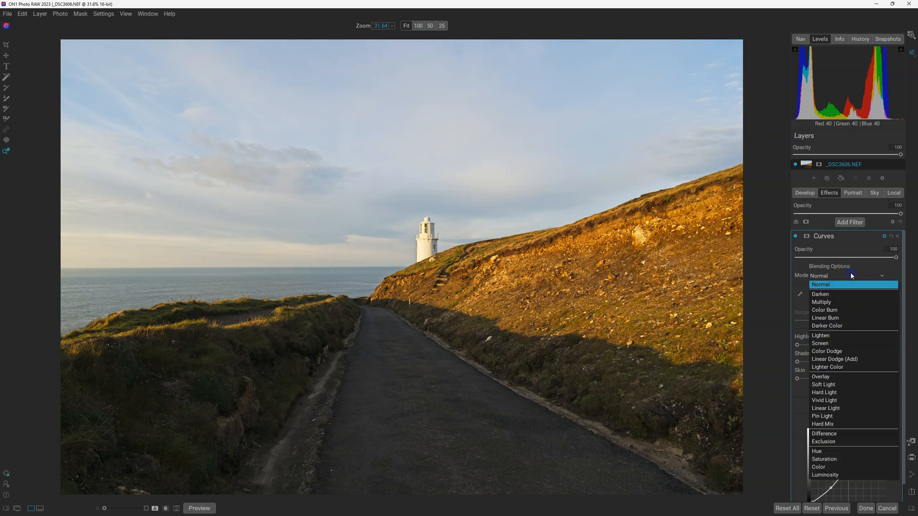
mouse_move(727, 316)
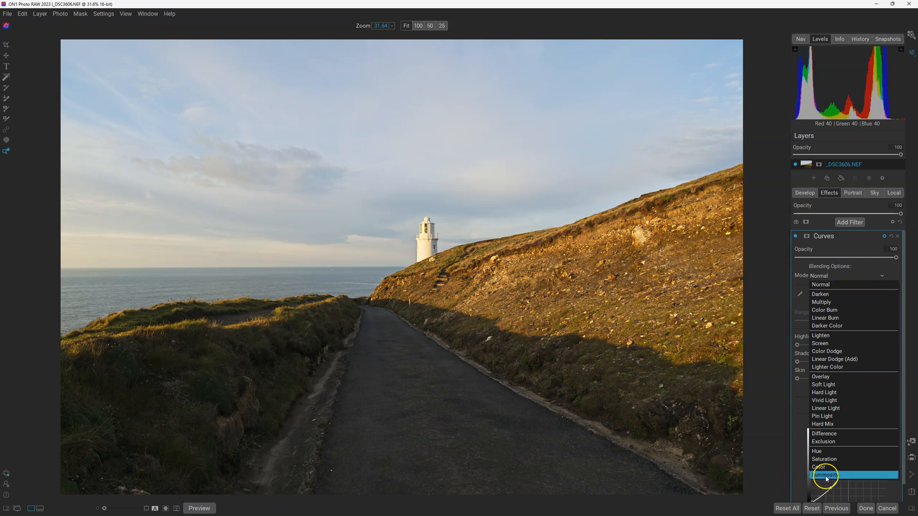
click(831, 475)
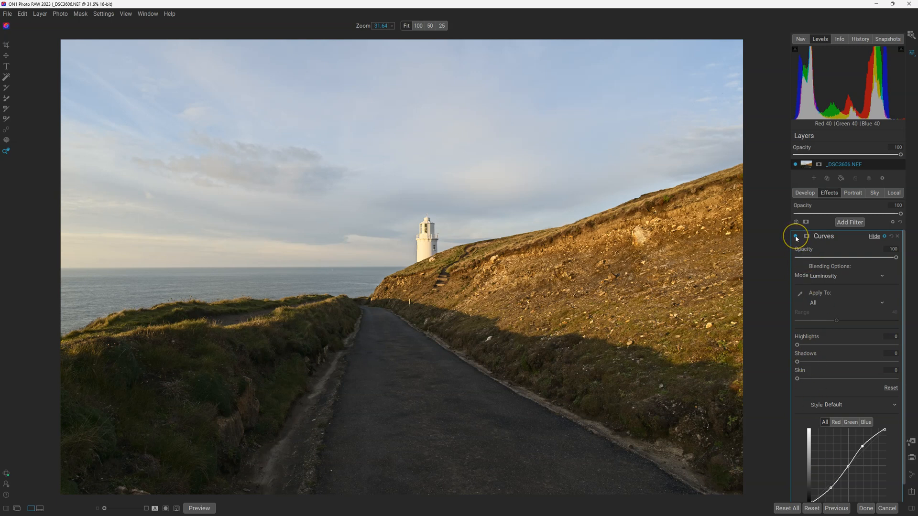
click(796, 236)
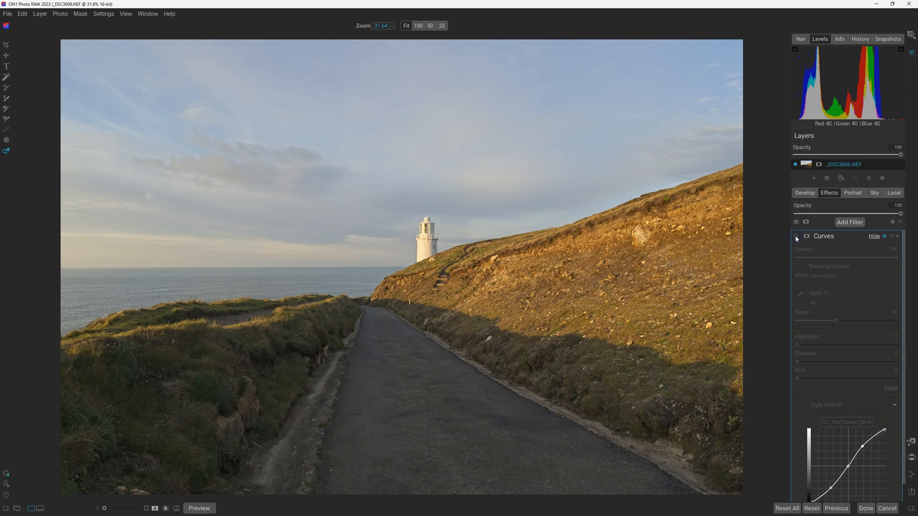
click(796, 236)
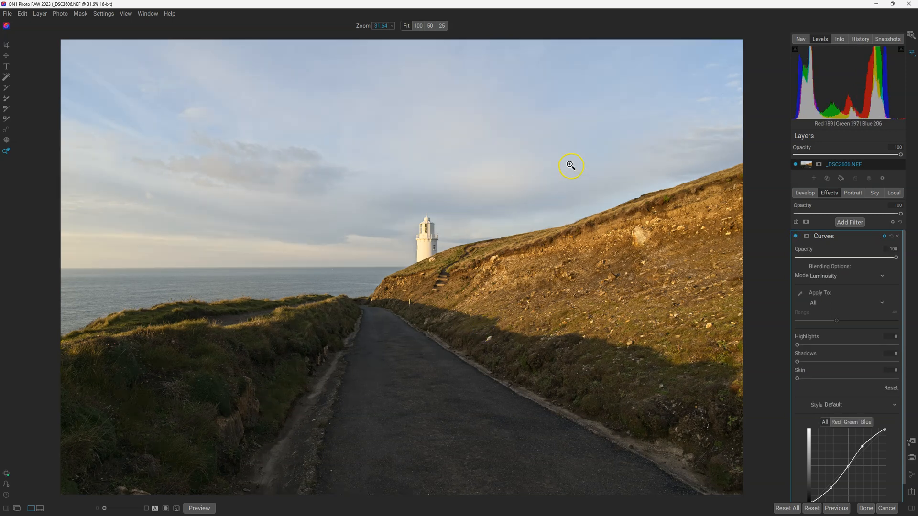
mouse_move(295, 442)
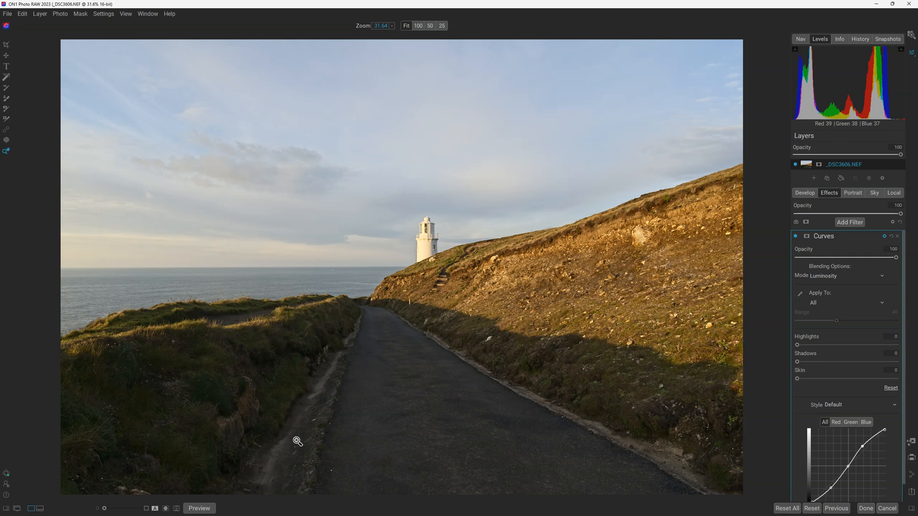
mouse_move(822, 278)
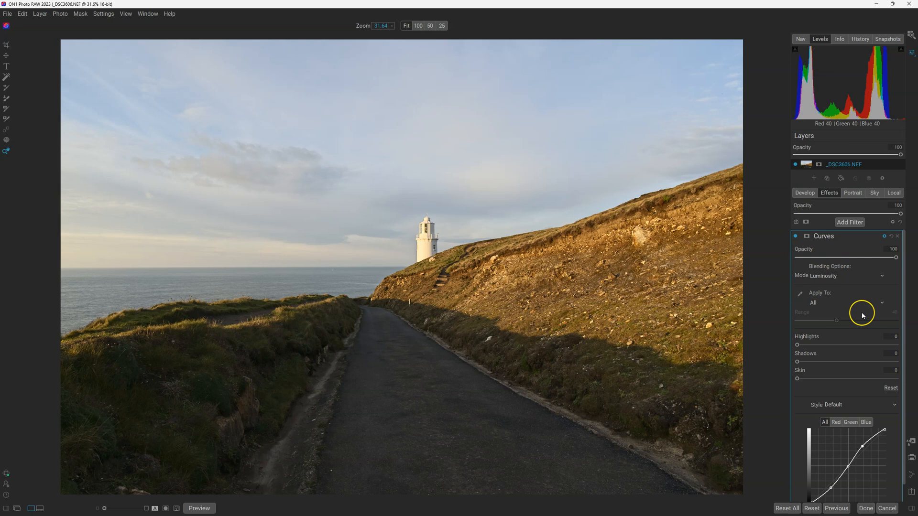
mouse_move(862, 315)
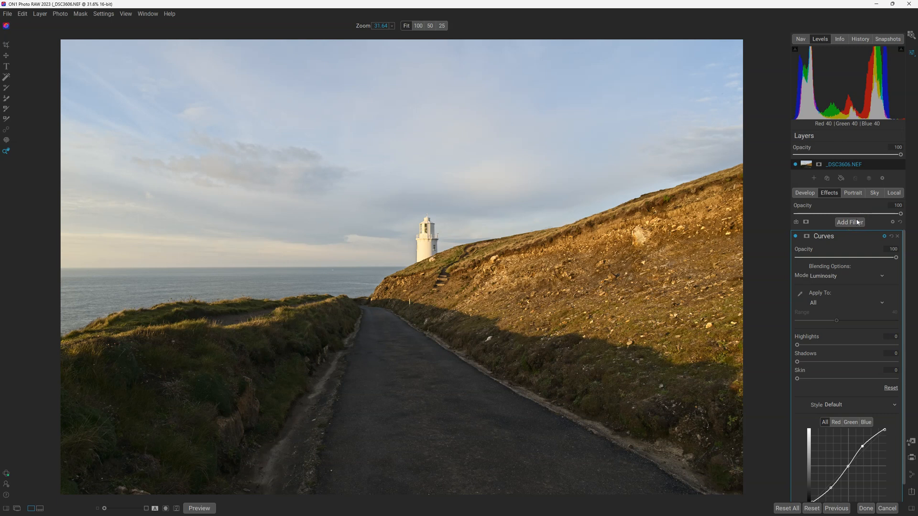
mouse_move(834, 238)
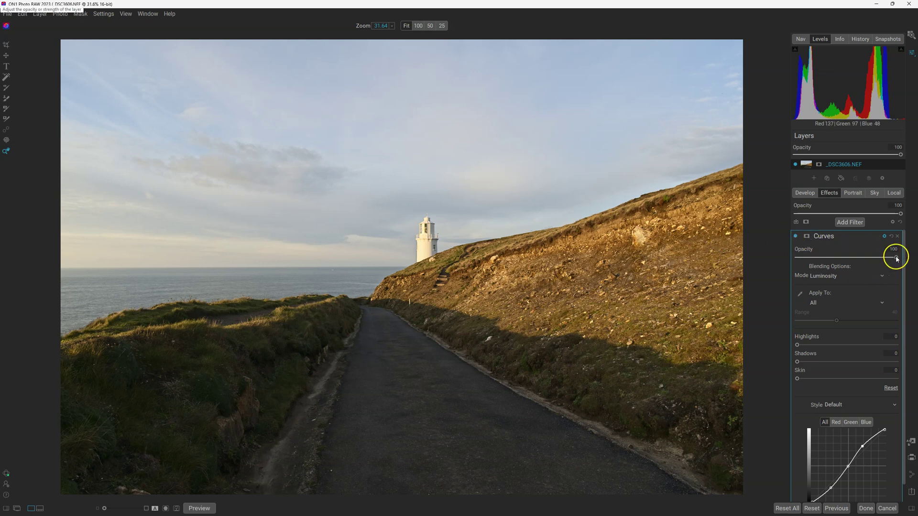
- Rework the shadow point on the Luminosity Curves graph, lowering then nudging it slightly brighter
drag(894, 254, 798, 254)
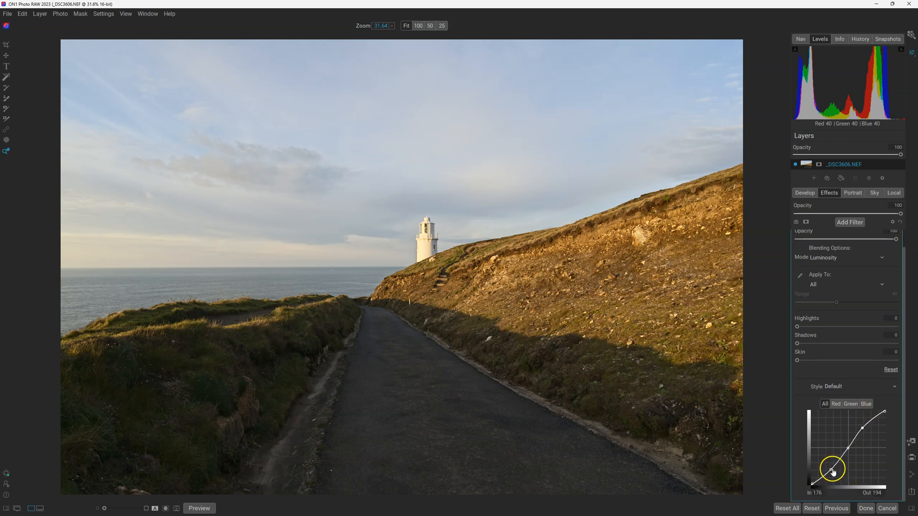
drag(832, 471, 830, 468)
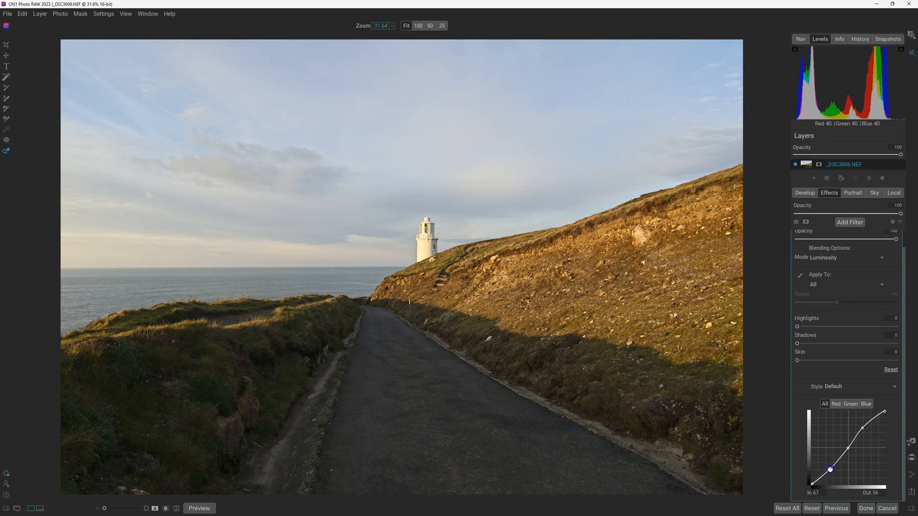
drag(829, 468, 834, 469)
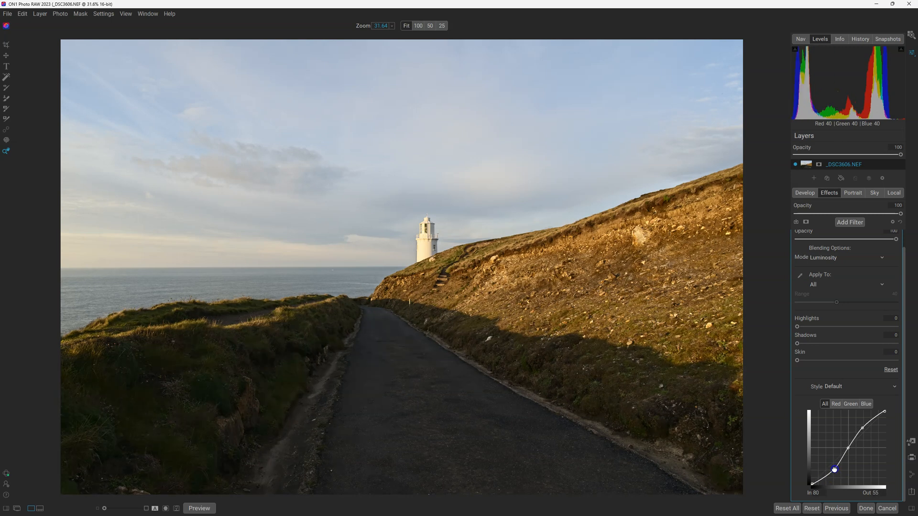
drag(834, 469, 836, 466)
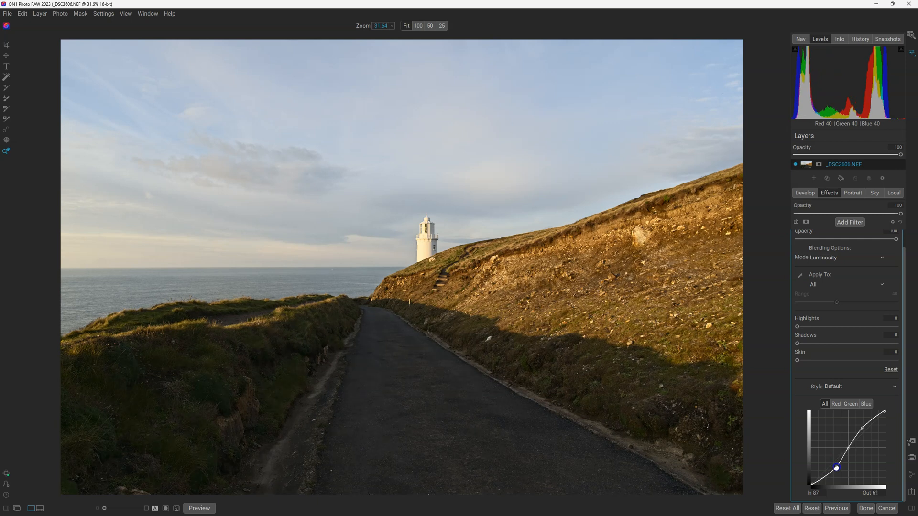
- Adjust the midtone curve point for contrast, settling it near the diagonal
drag(835, 467, 850, 451)
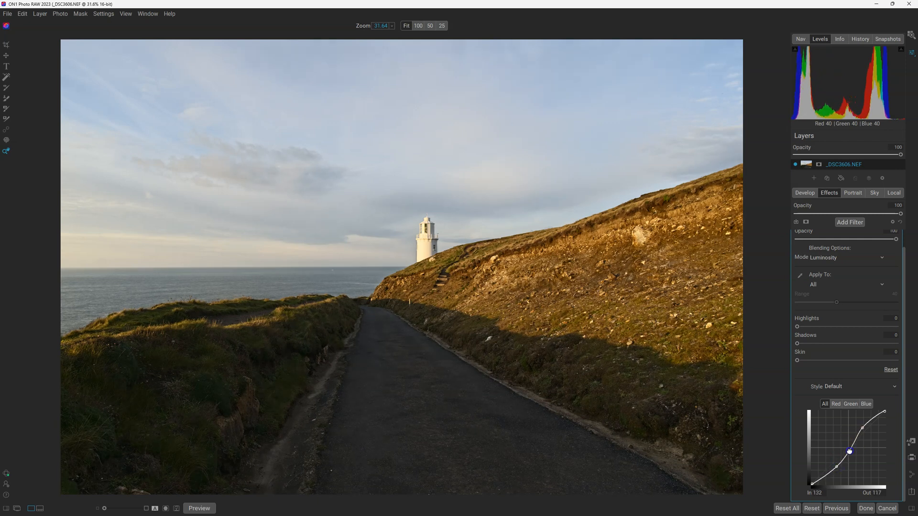
drag(849, 451, 854, 450)
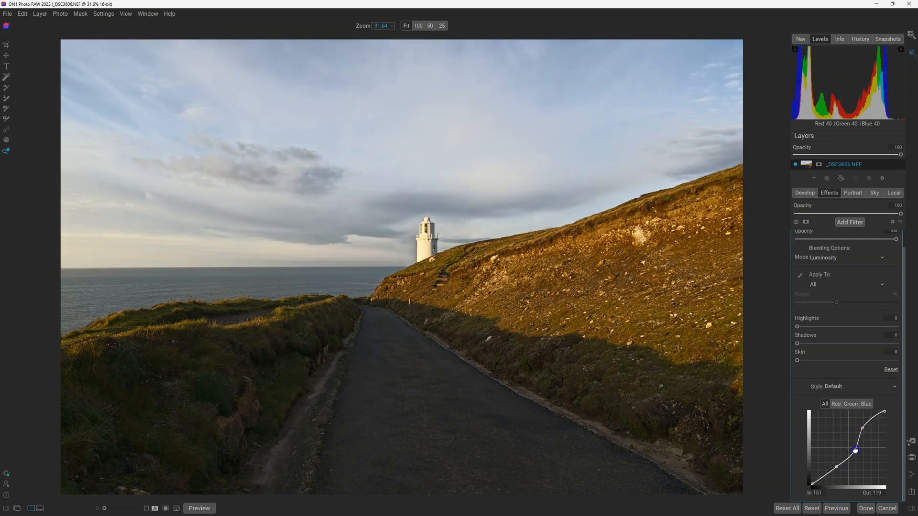
drag(855, 451, 856, 456)
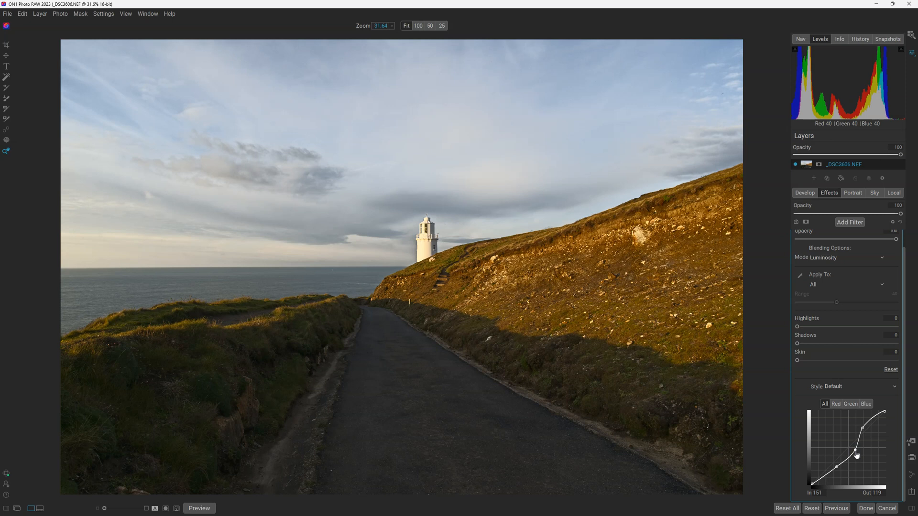
drag(856, 455, 853, 452)
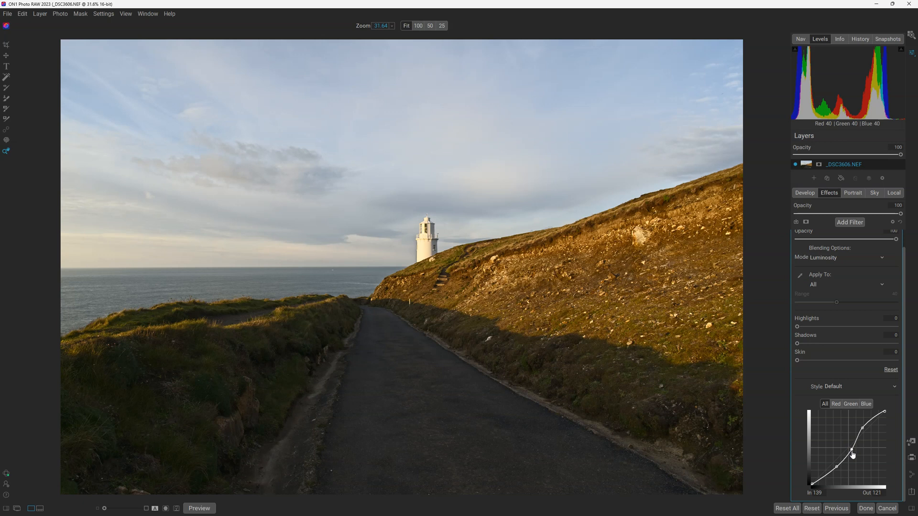
drag(853, 455, 847, 449)
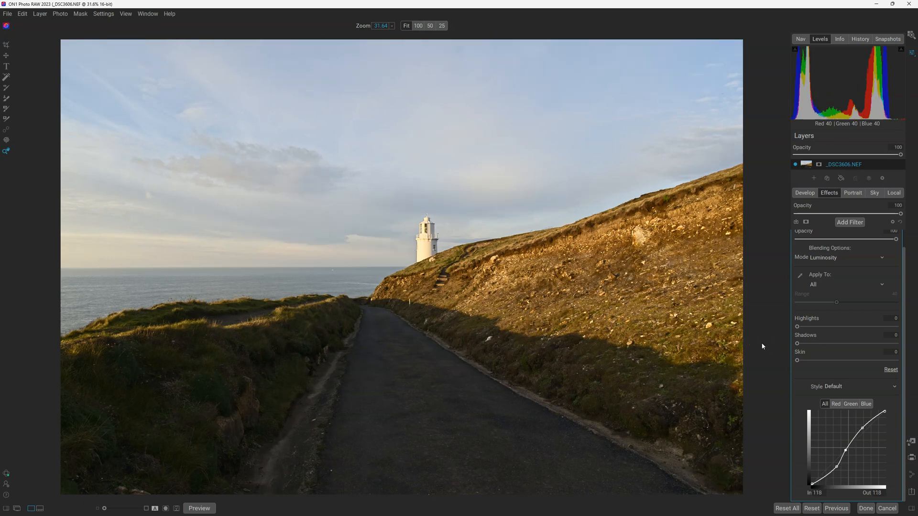